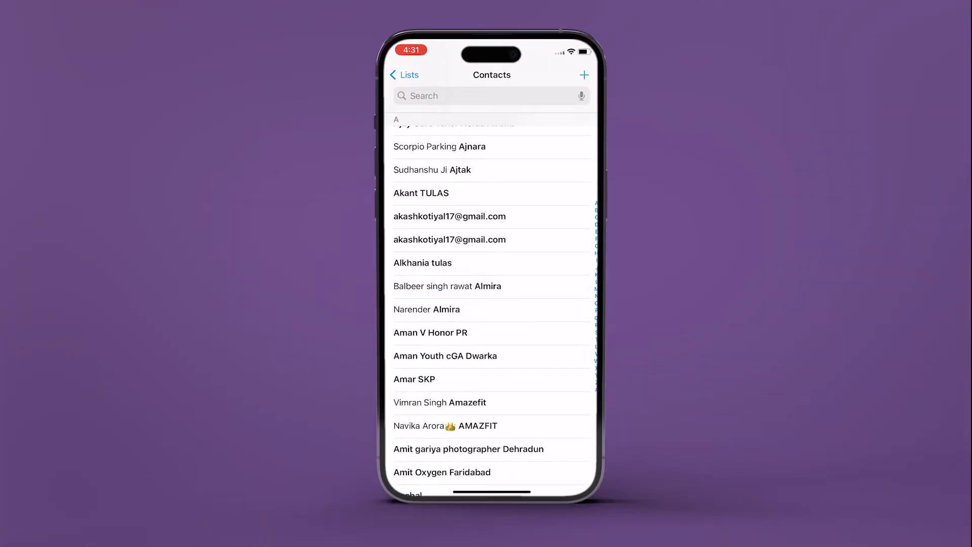
Search for 'Test' and open the Test Test contact
type("Test")
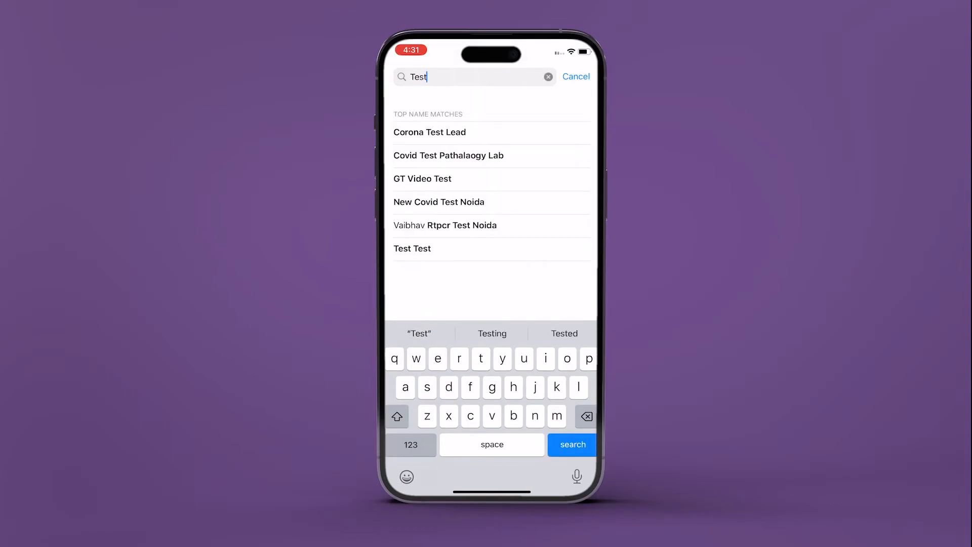
left_click(412, 248)
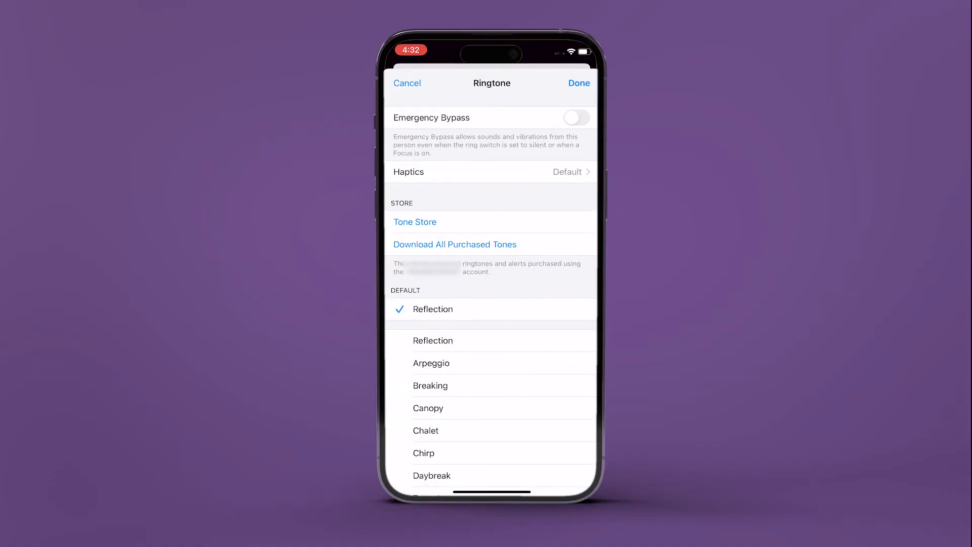
Turn on Emergency Bypass for this contact's ringtone
left_click(575, 117)
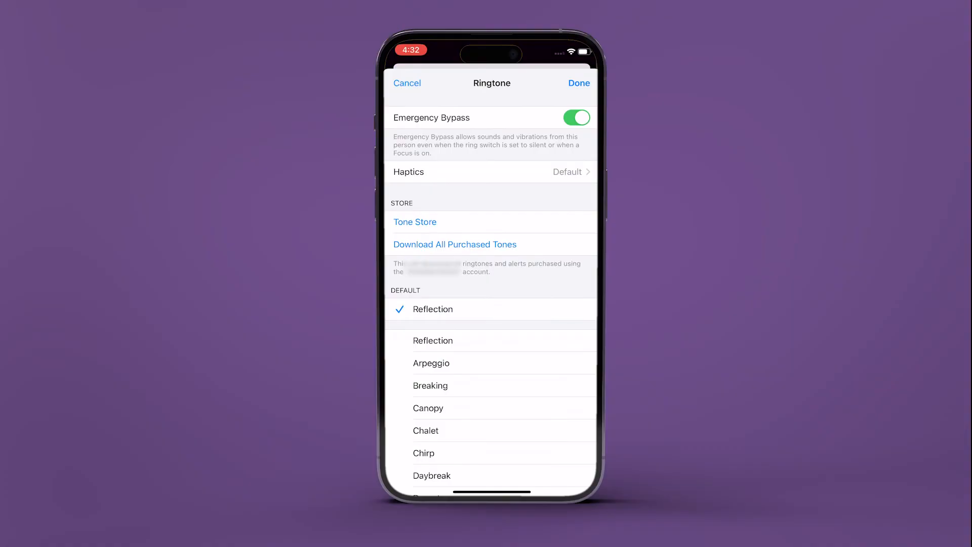
left_click(490, 172)
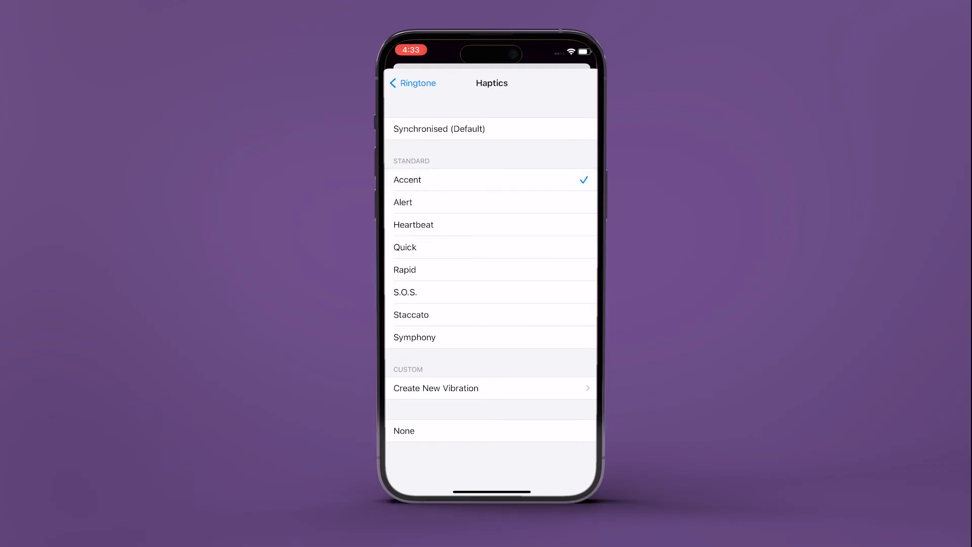
Select Heartbeat as the vibration pattern, replacing Accent
left_click(413, 225)
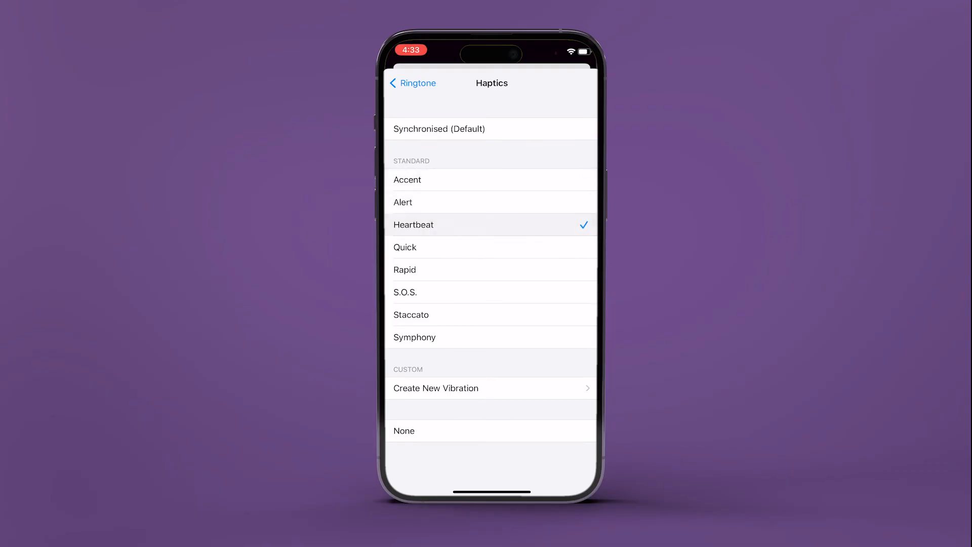